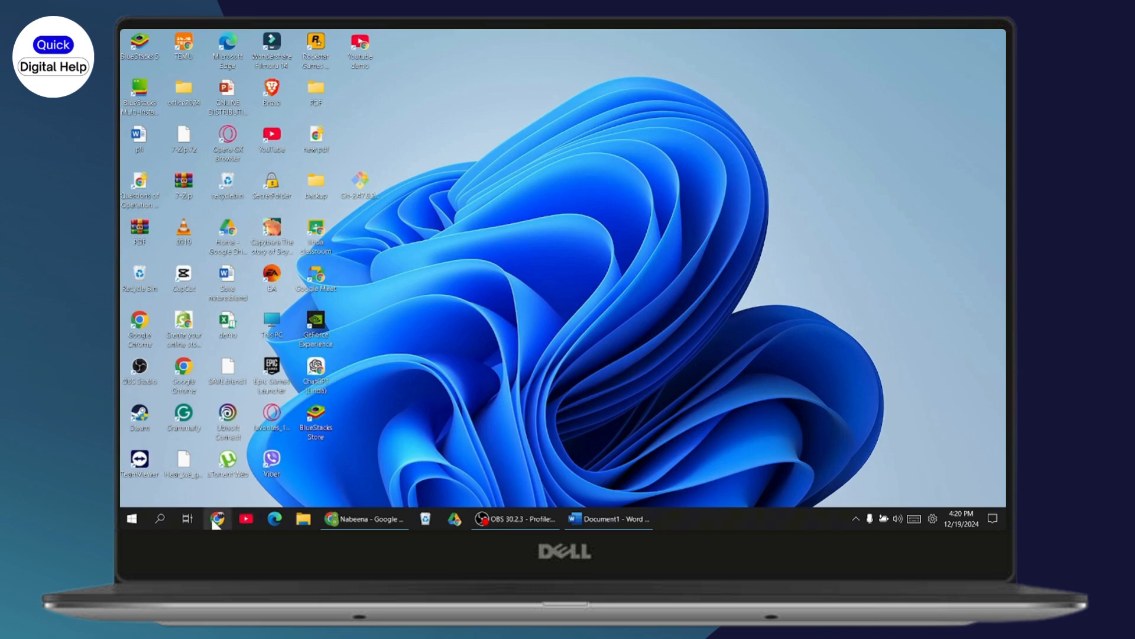
- Launch Chrome and search Google for "processing ide"
click(218, 518)
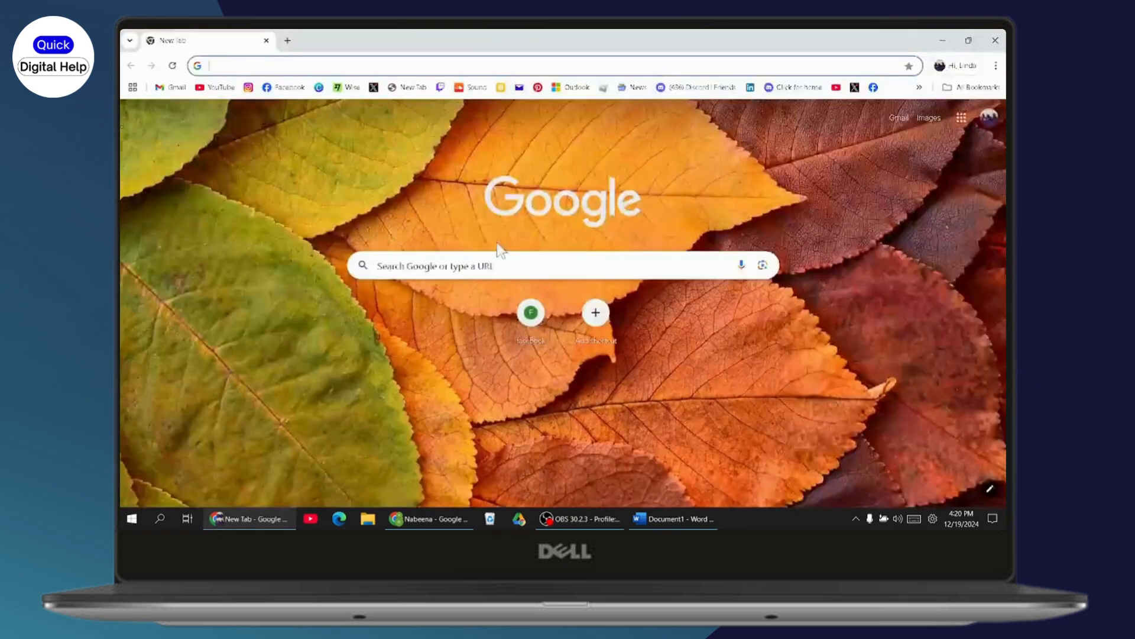
click(507, 265)
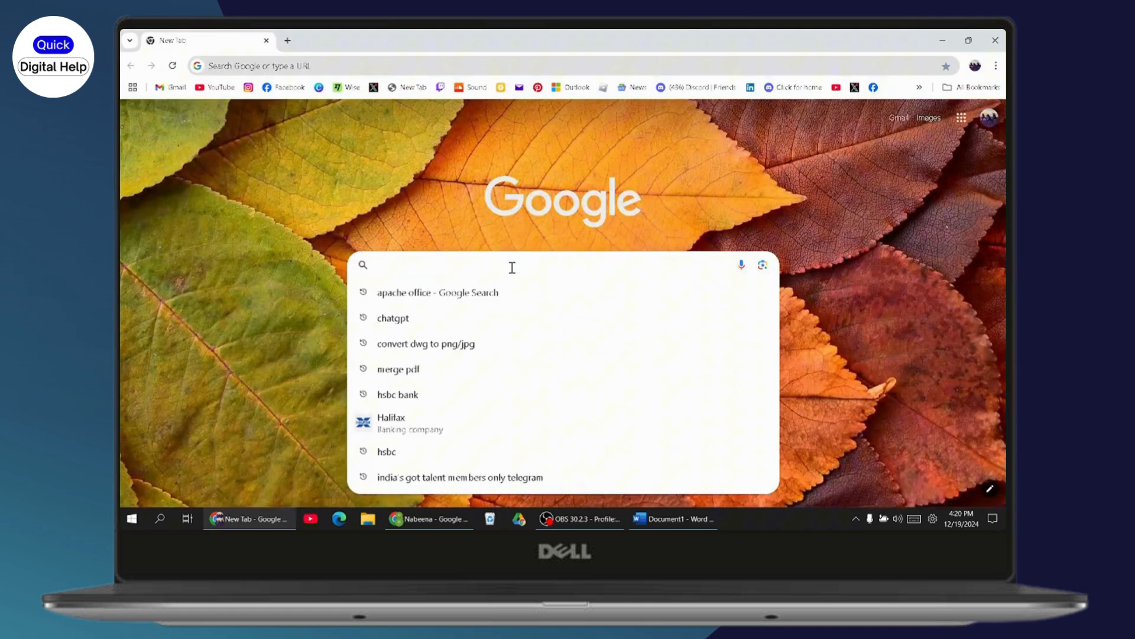
text(processing ide)
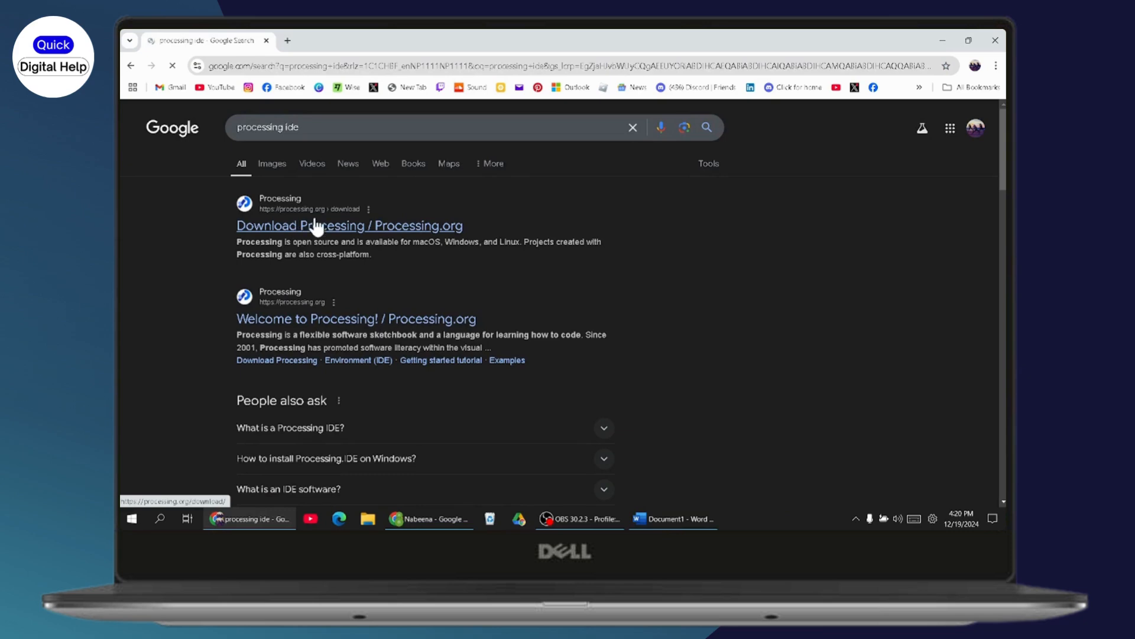
- From the search results, reach Processing.org's download page and start the Processing 4.3.1 Windows download
click(347, 225)
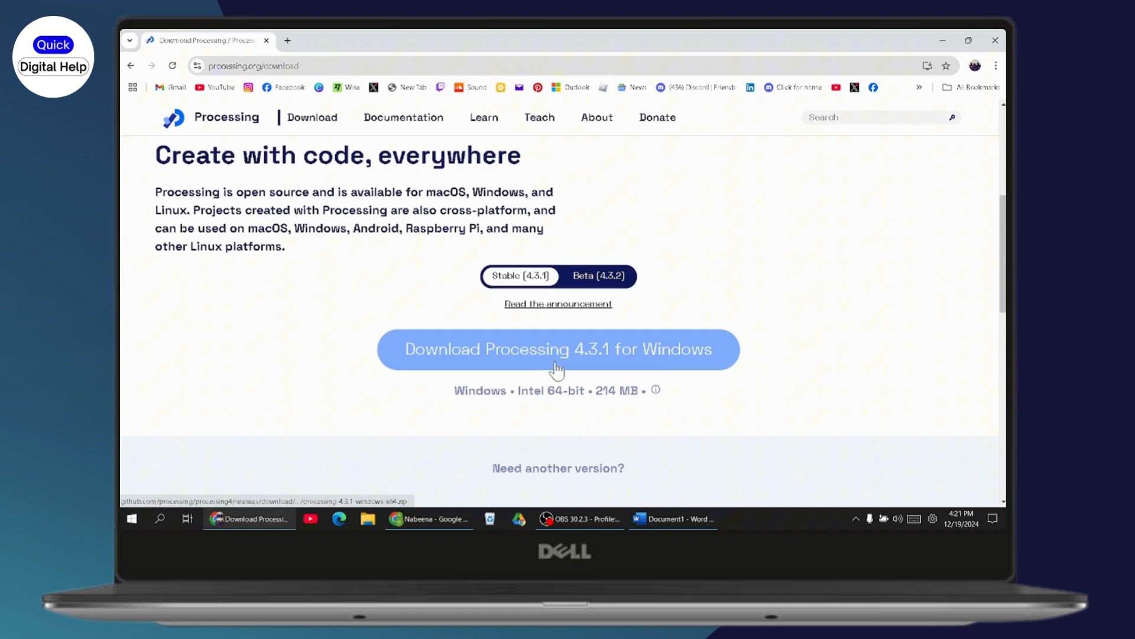
mouse_move(643, 362)
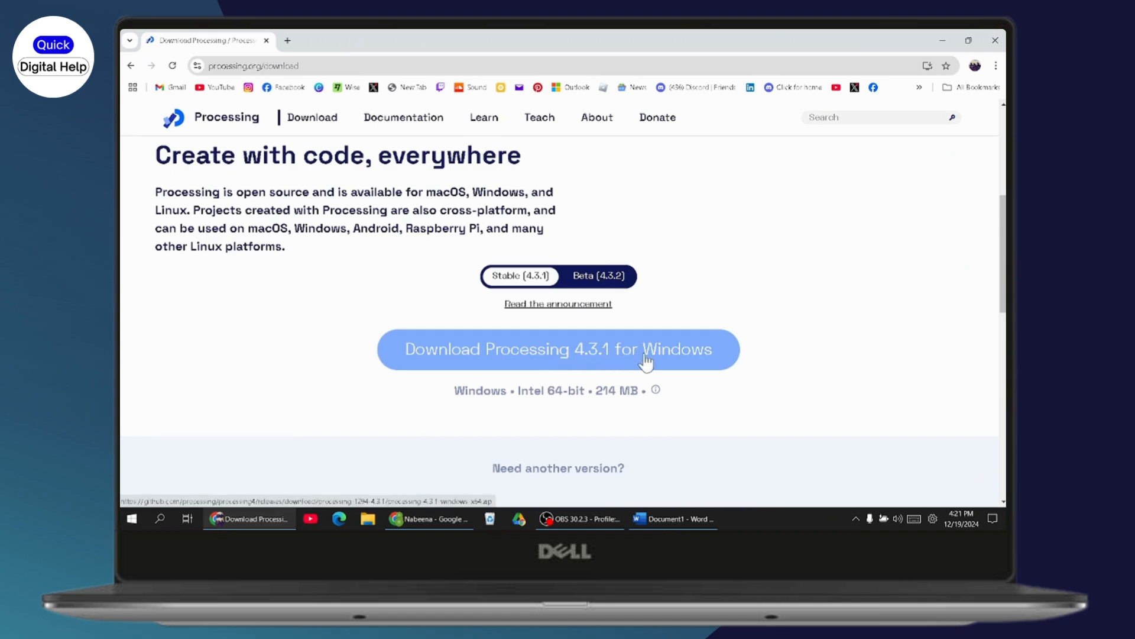
click(557, 349)
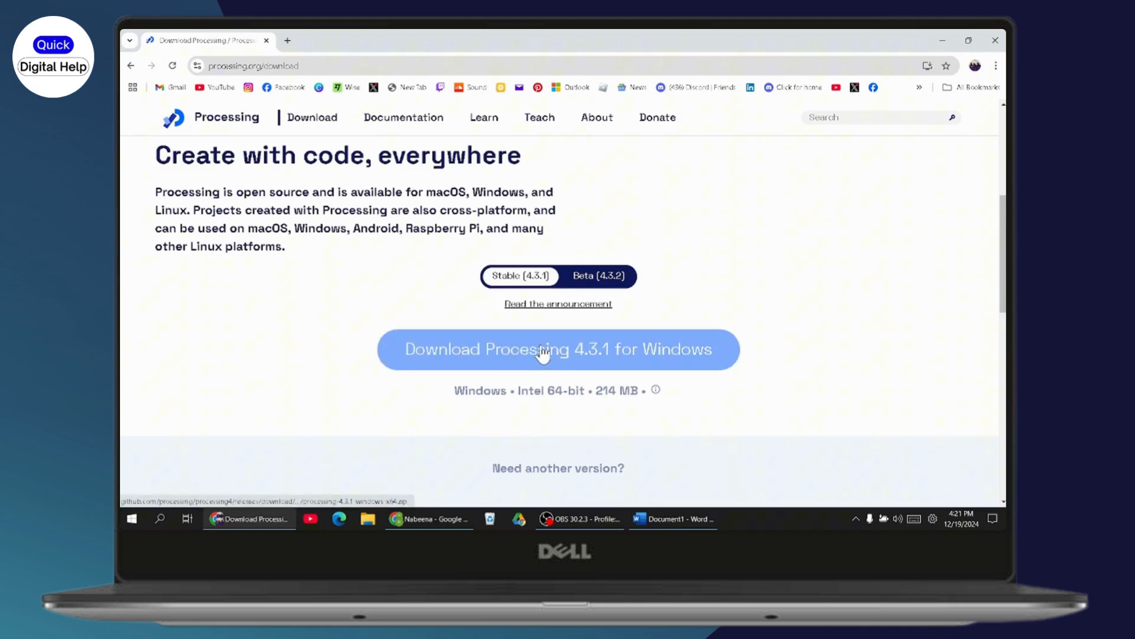
click(558, 349)
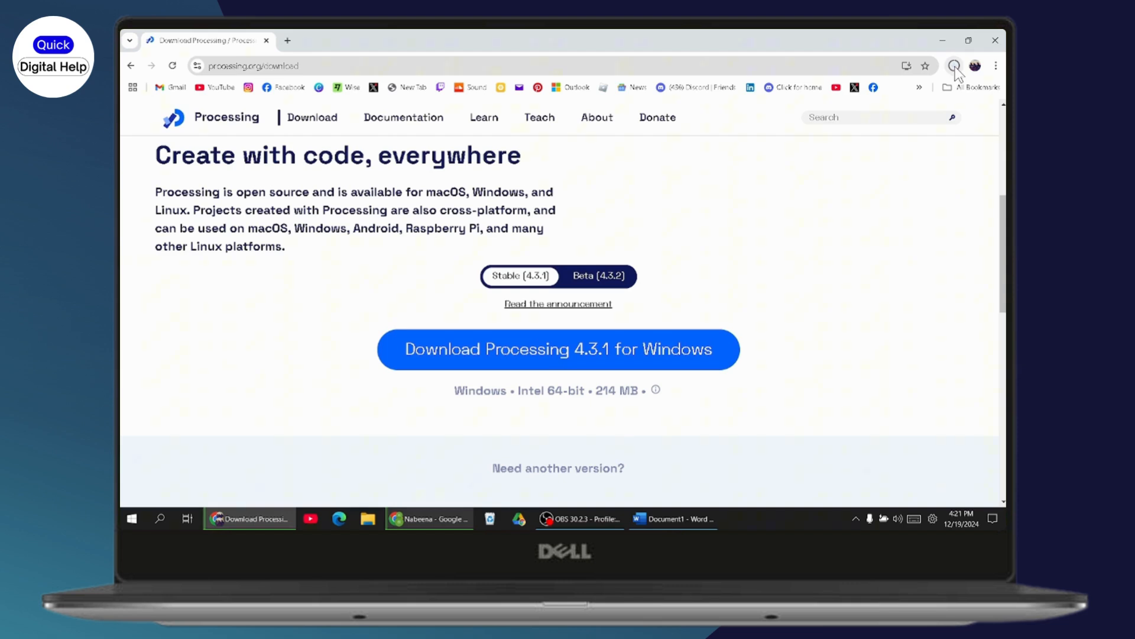
- Show Chrome's recent downloads with the Processing 4.3.1 Windows zip in progress
click(955, 67)
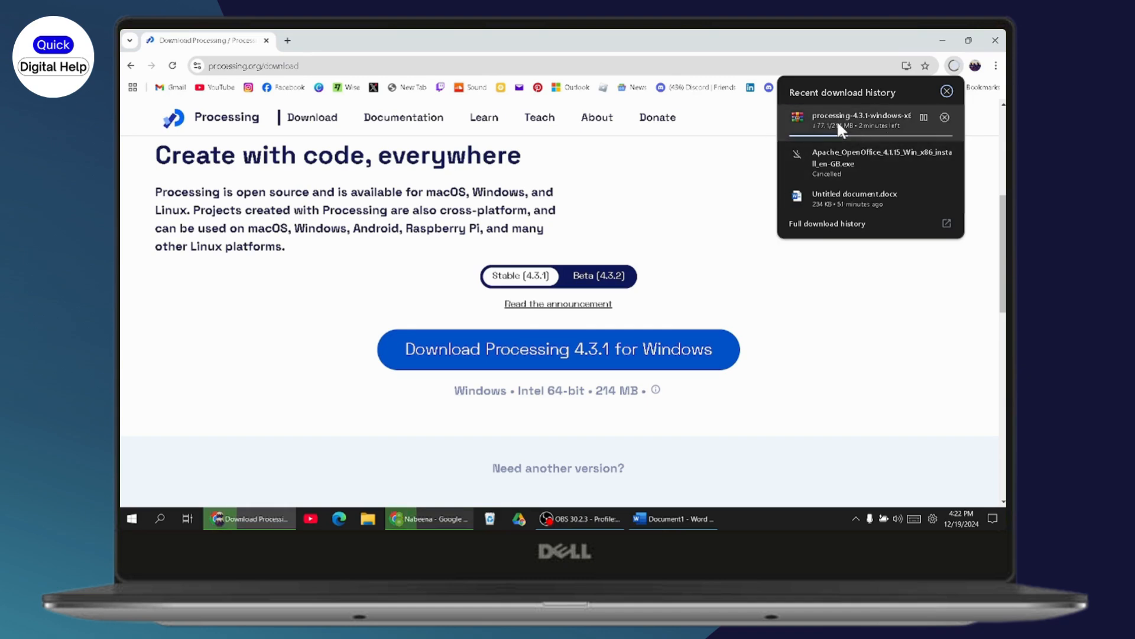
- Check the processing-4.3.1-windows-x64.zip entry, landing on Processing.org's Donate page
click(656, 117)
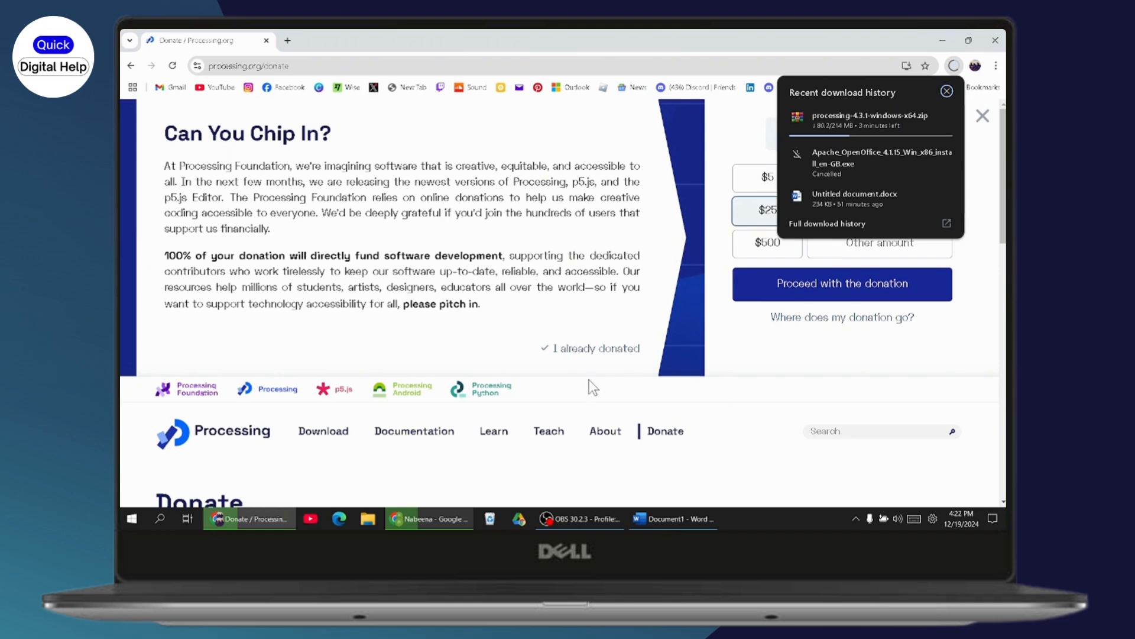
mouse_move(597, 347)
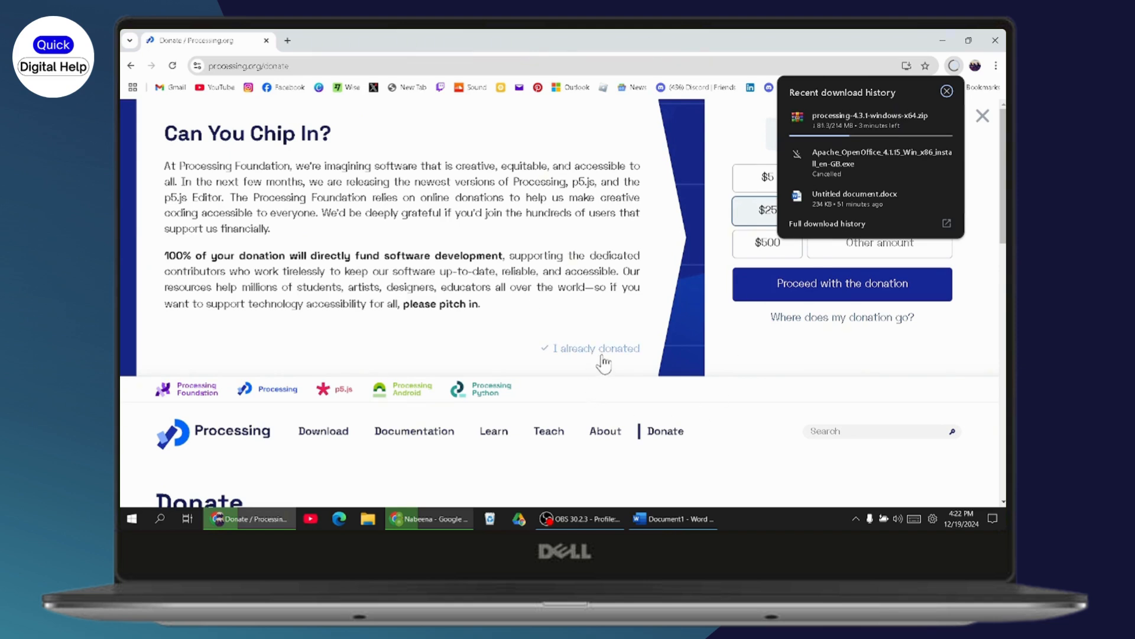